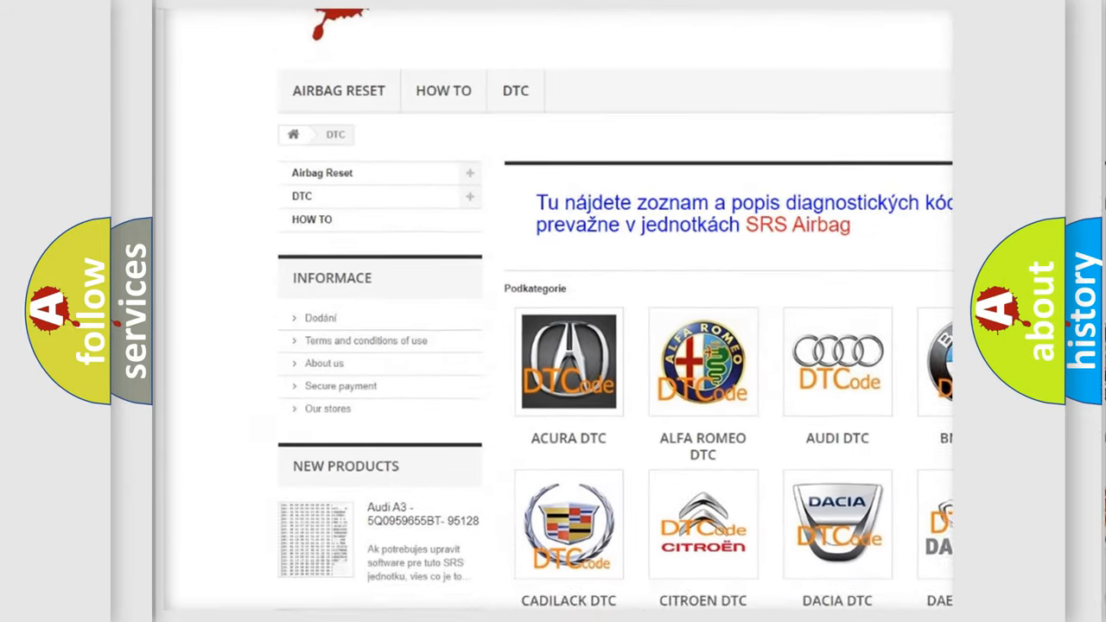
scroll("down", 3)
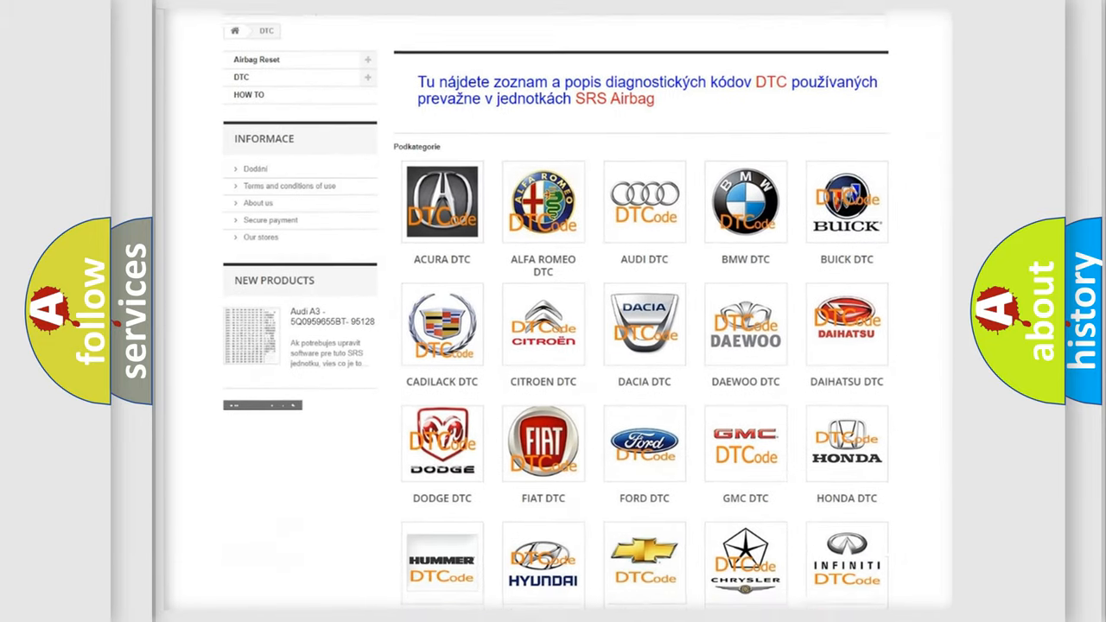
scroll("down", 3)
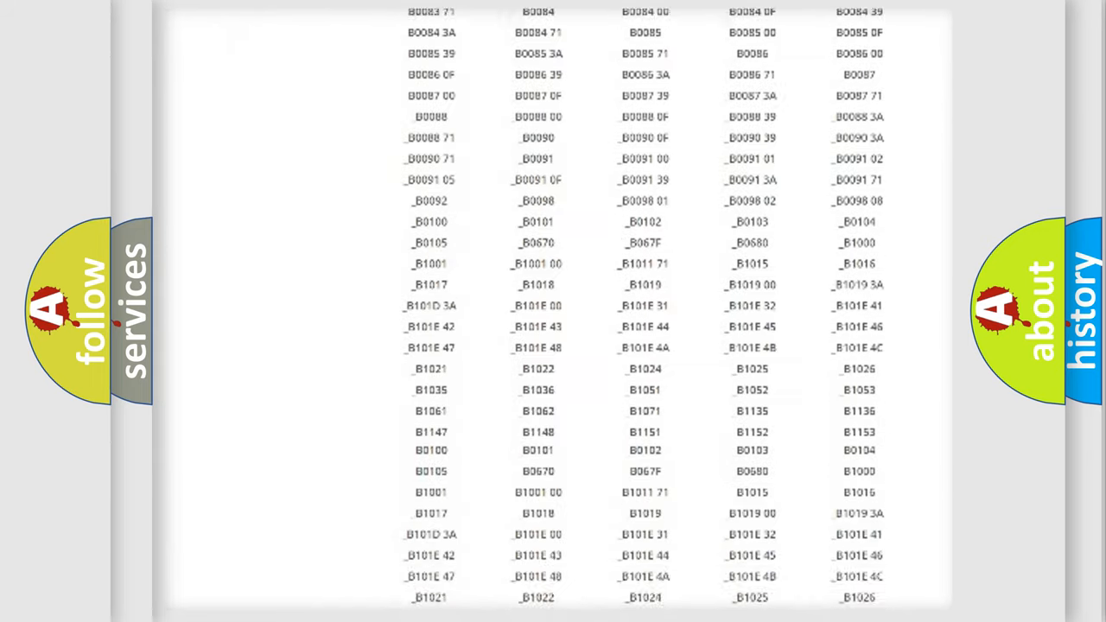
scroll("up", 3)
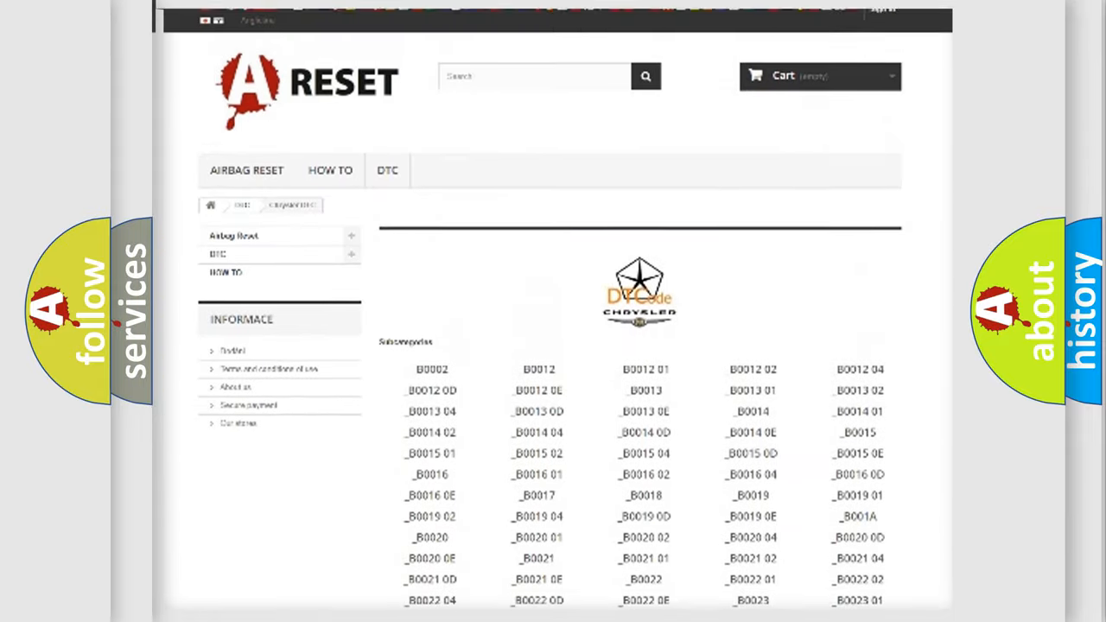